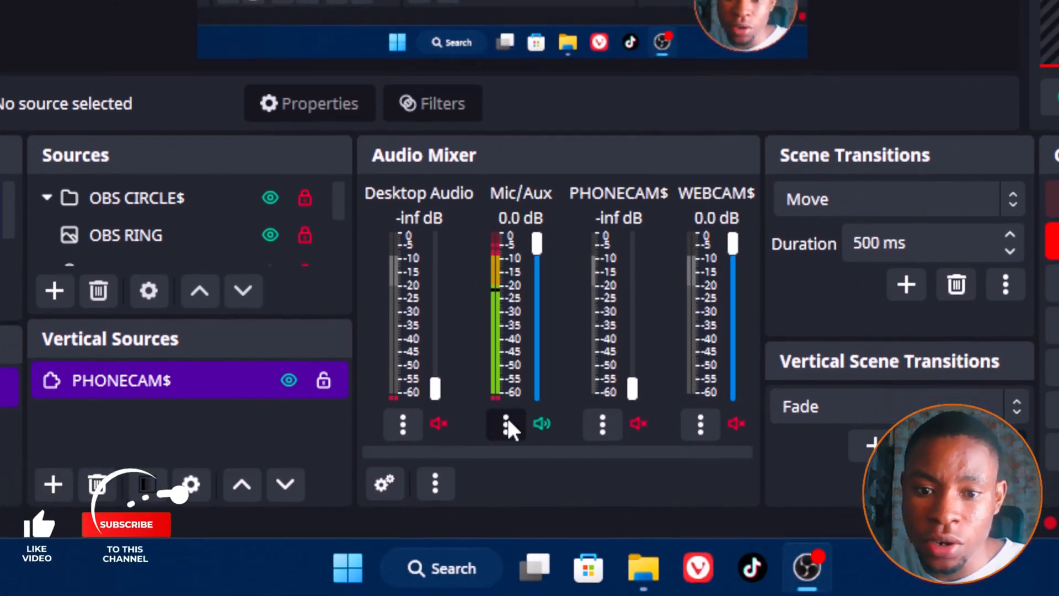
Set the Mic/Aux device to Jack Mic (Realtek Audio) in its properties and confirm.
left_click(506, 423)
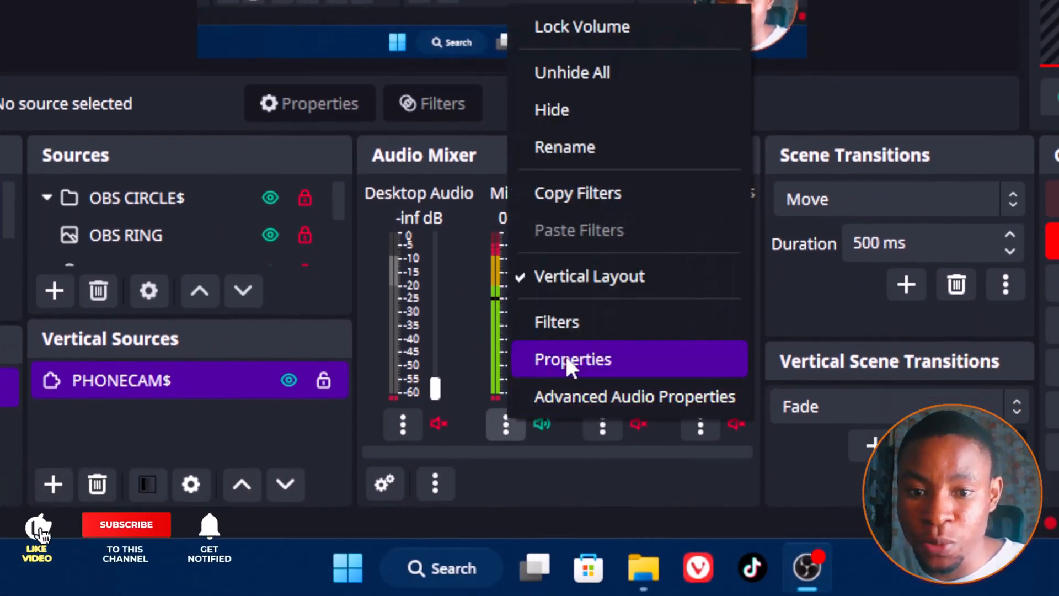
left_click(573, 358)
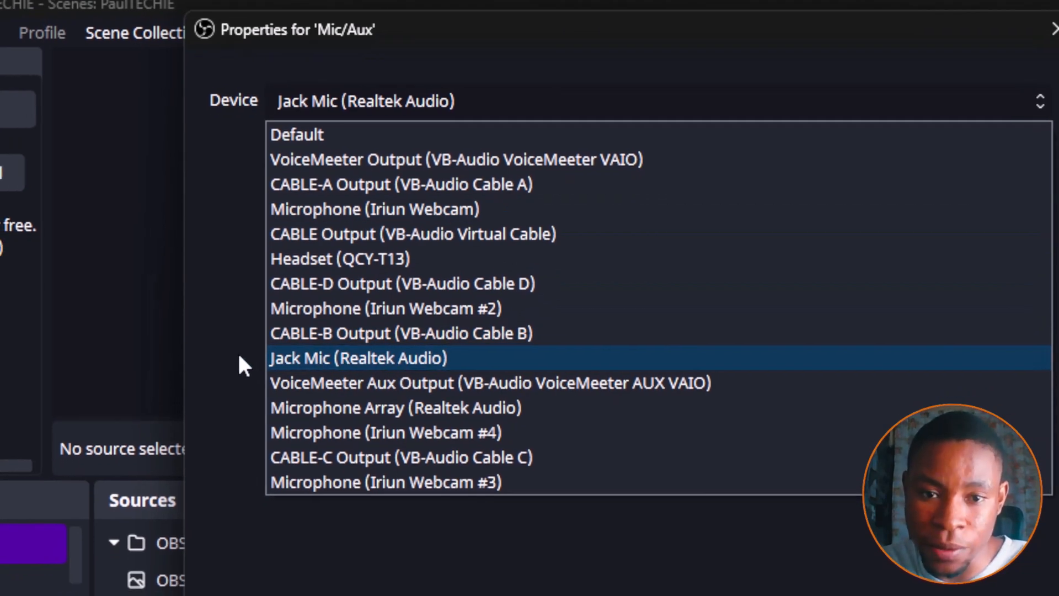
left_click(357, 358)
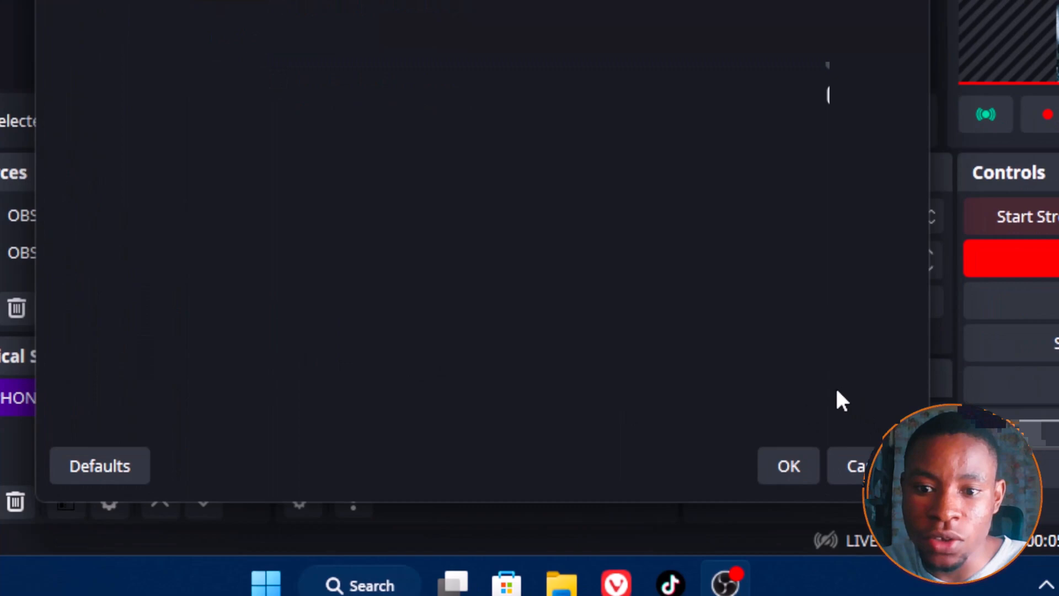
left_click(788, 466)
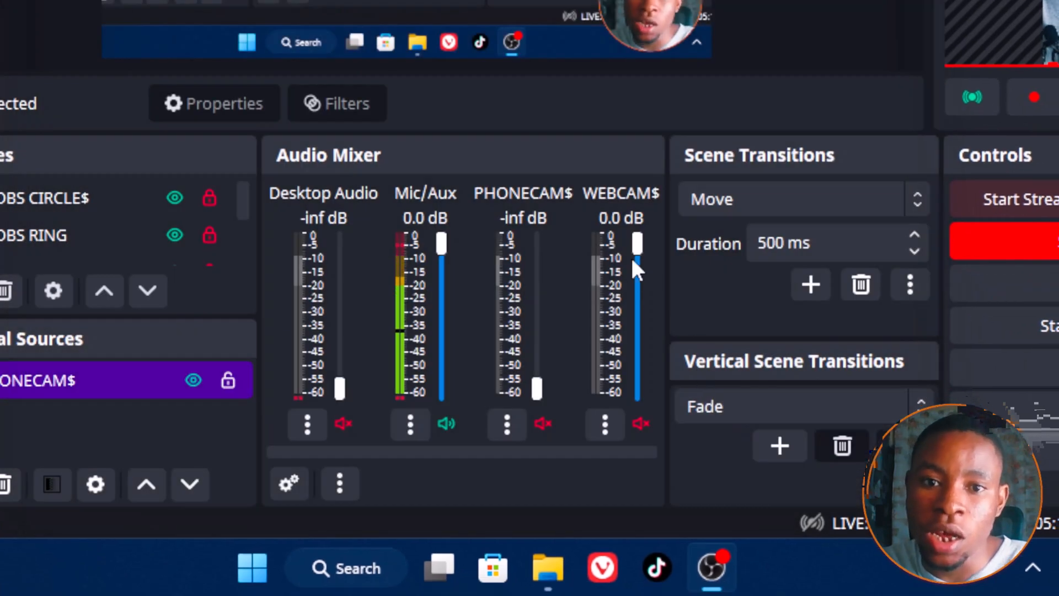
mouse_move(399, 369)
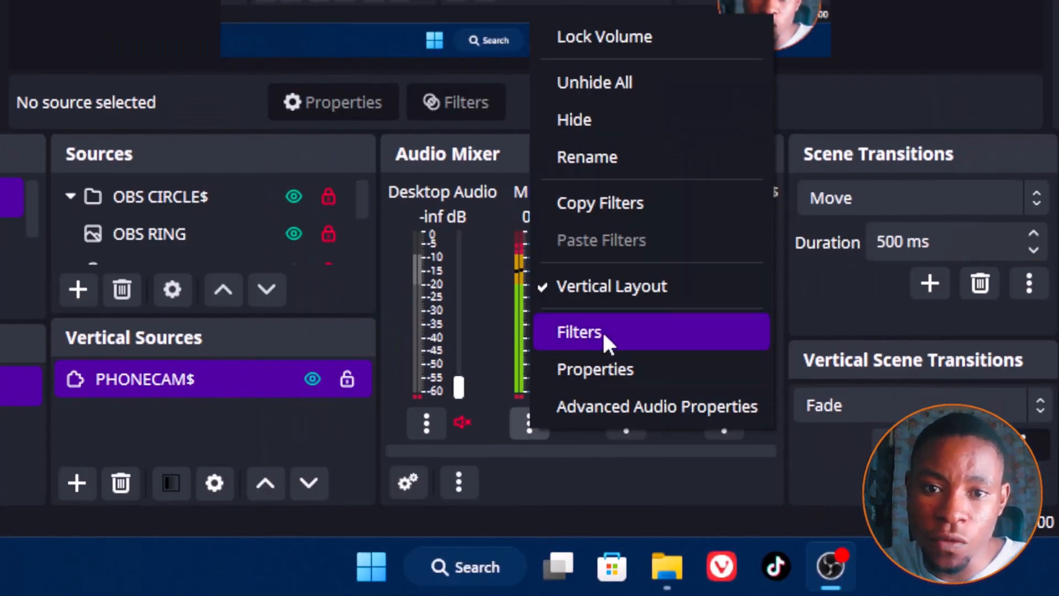
Bring up the Mic/Aux audio filters window from the mixer menu.
left_click(579, 332)
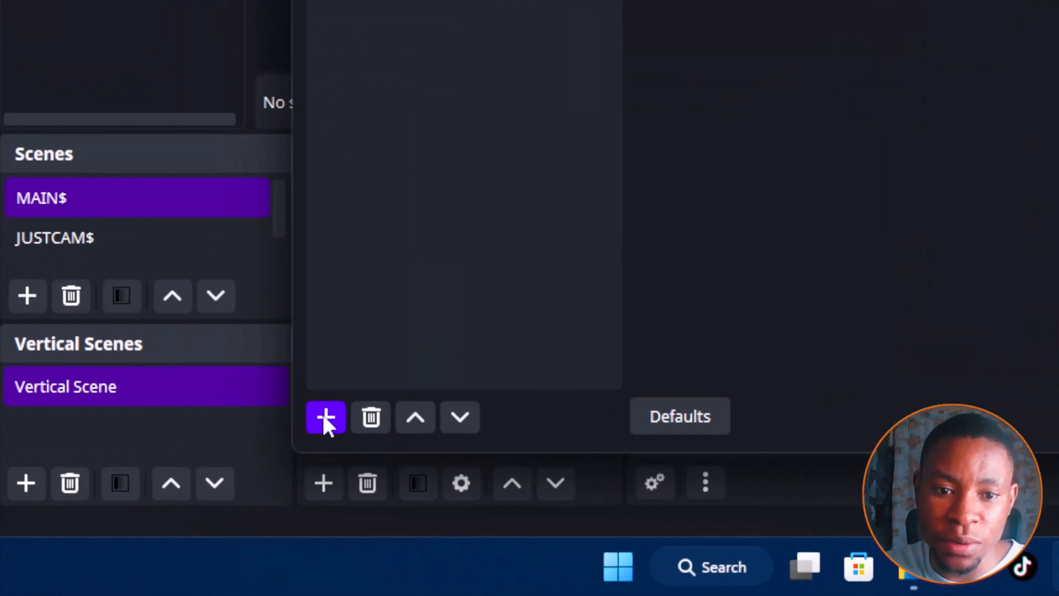
Show the list of available audio filters to add a Limiter to Mic/Aux.
left_click(325, 418)
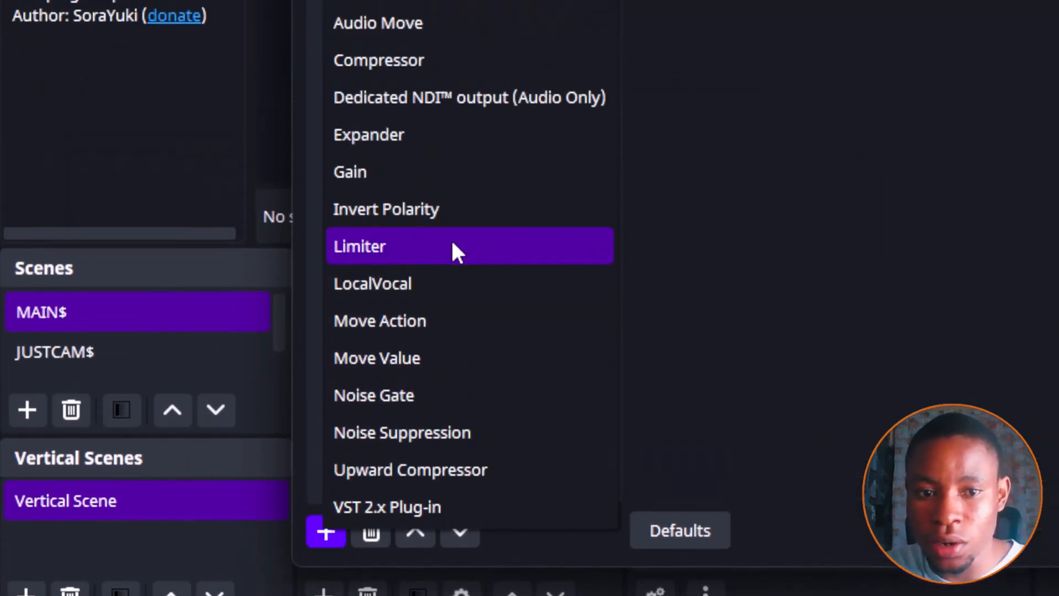
mouse_move(443, 255)
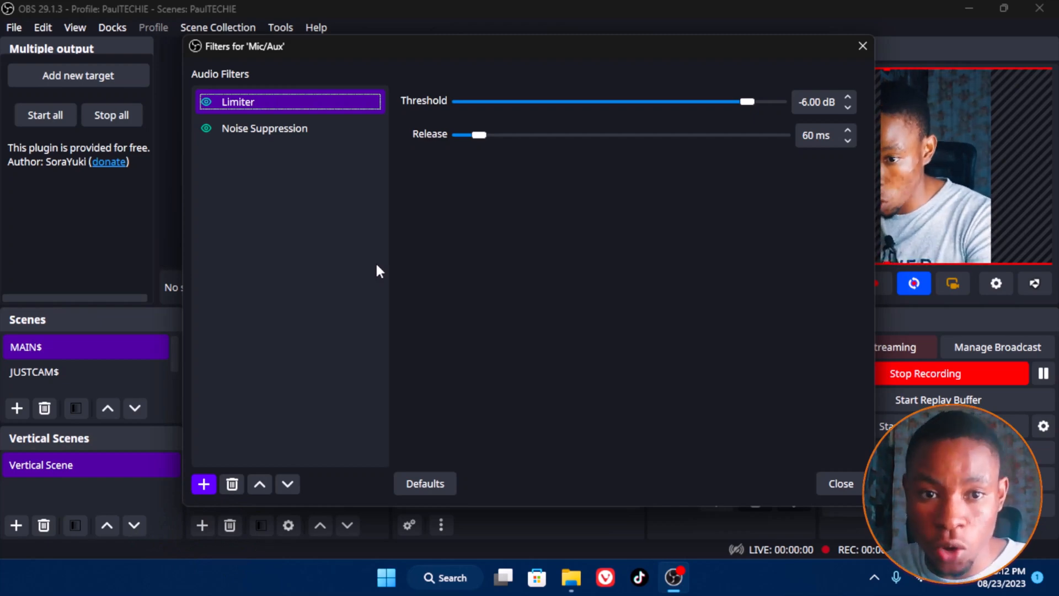
mouse_move(368, 297)
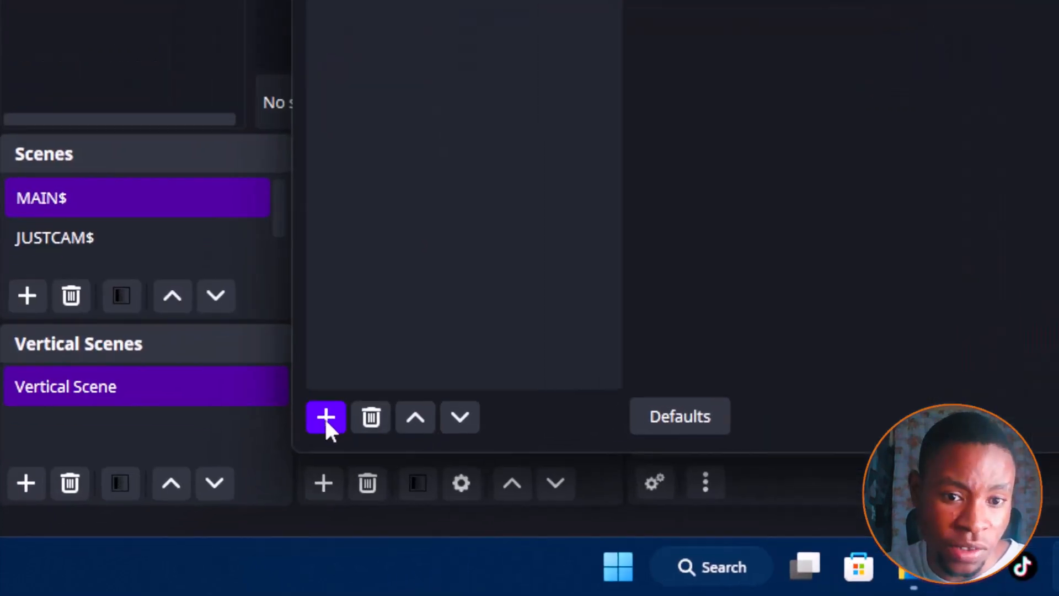
Add a Noise Suppression filter (RNNoise) to Mic/Aux, toggling it off and back on.
left_click(325, 417)
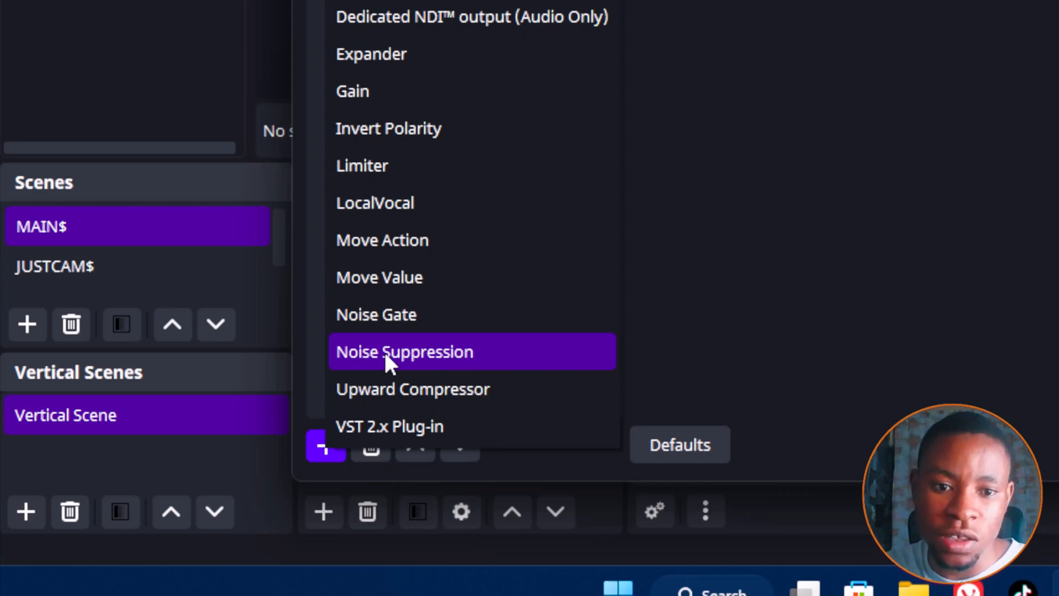
mouse_move(433, 365)
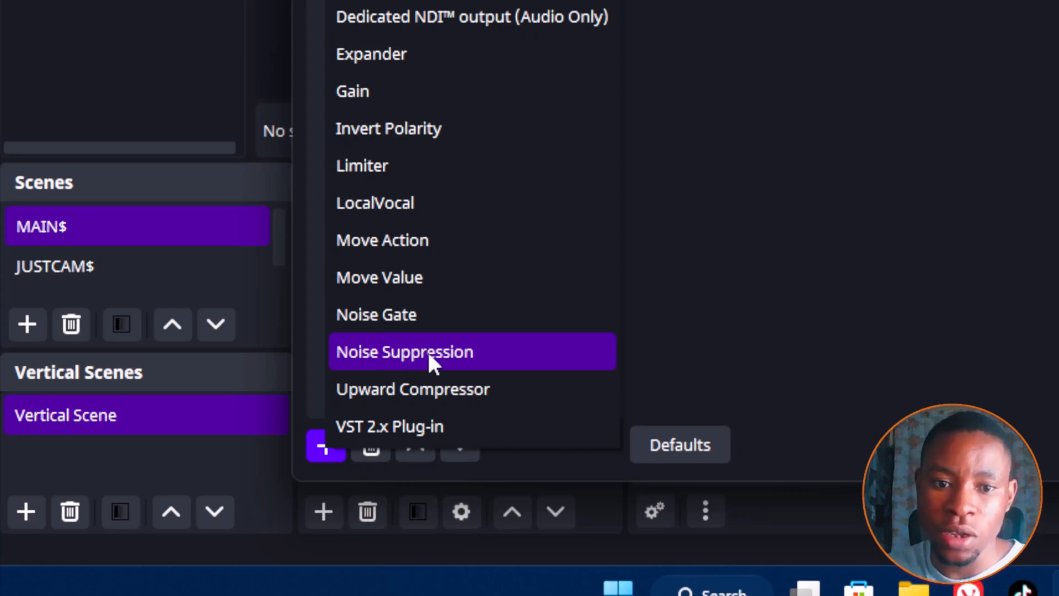
left_click(404, 351)
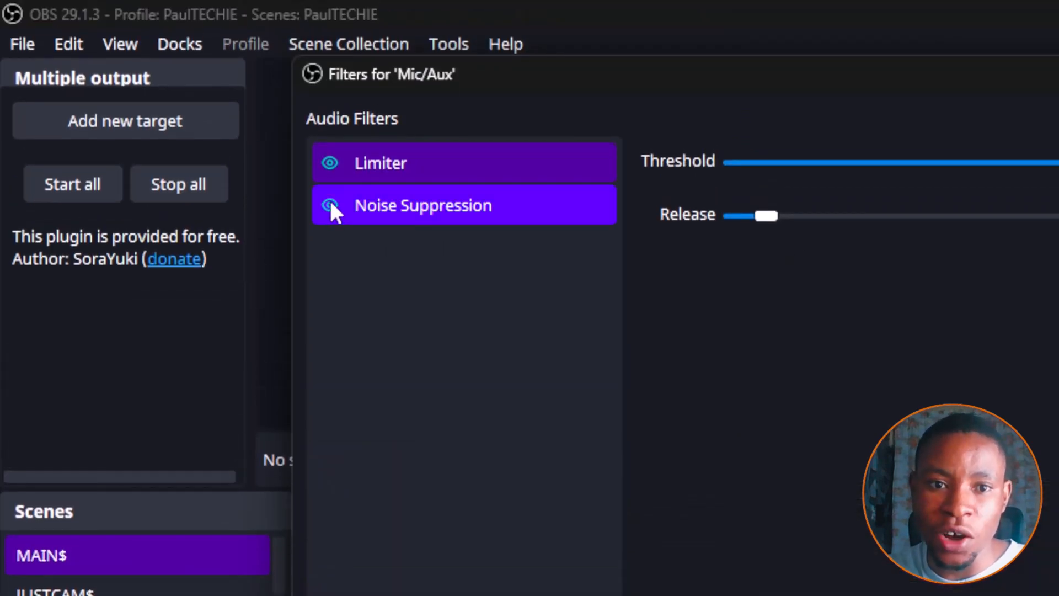
left_click(329, 205)
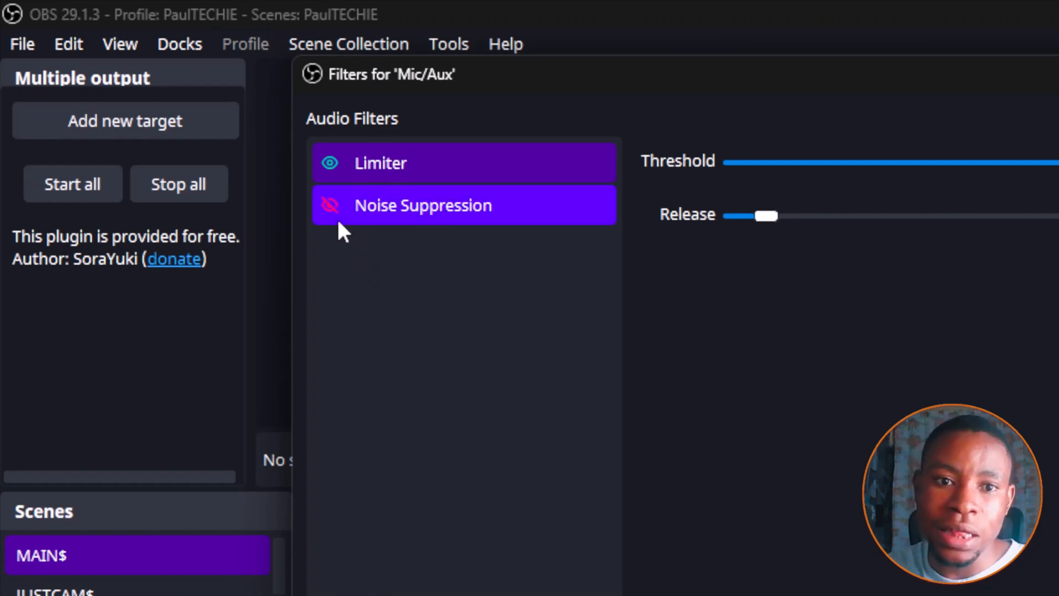
left_click(329, 205)
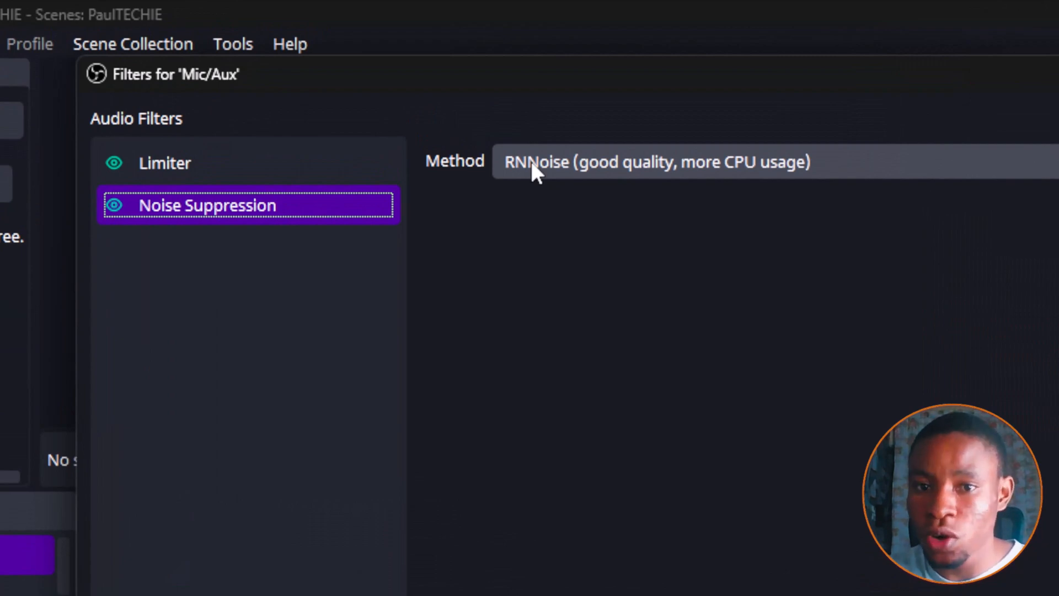
left_click(652, 161)
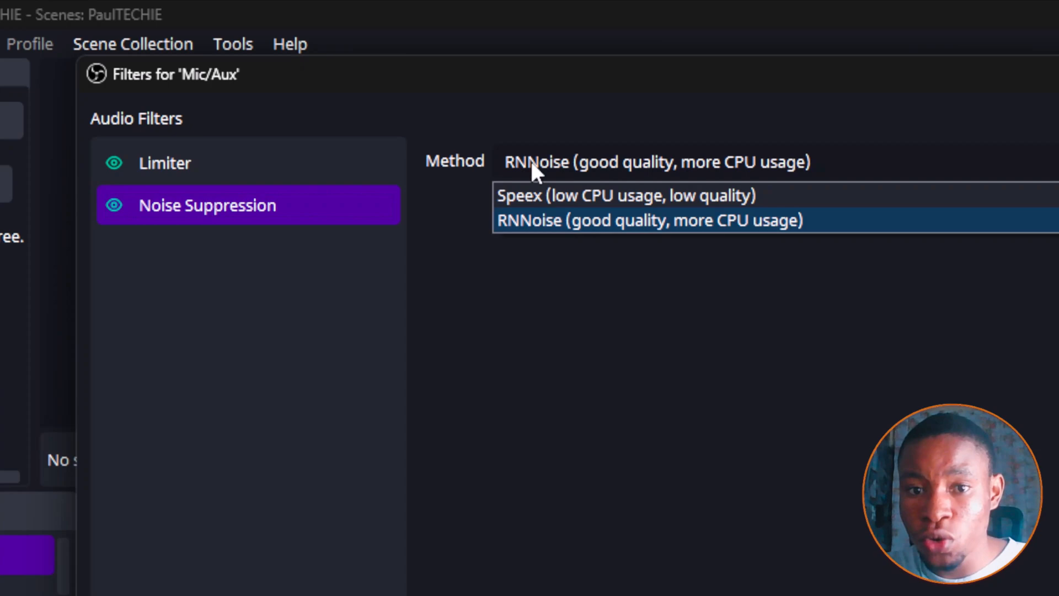
mouse_move(563, 224)
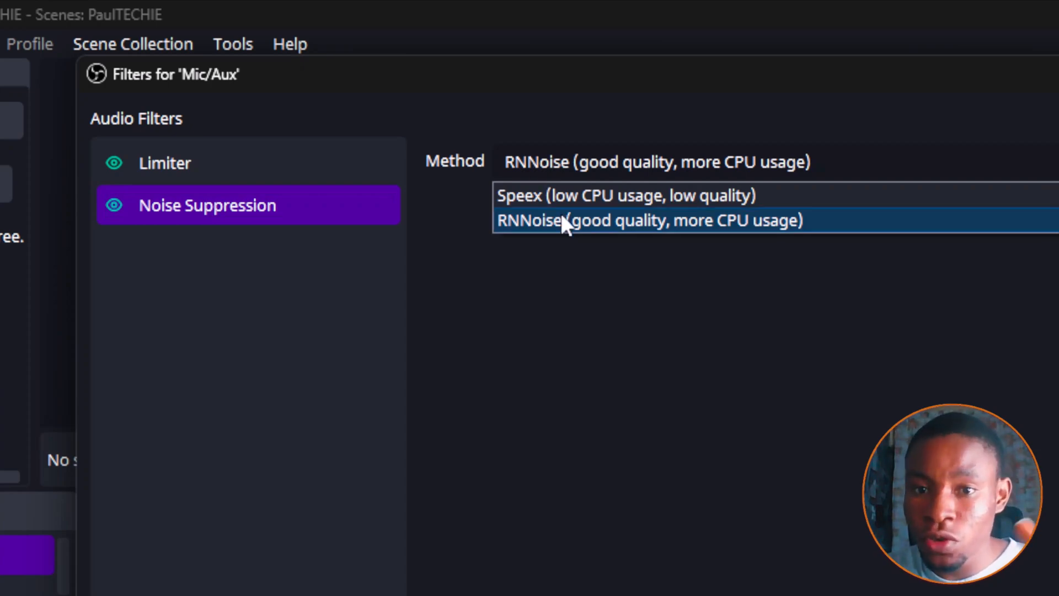
mouse_move(574, 195)
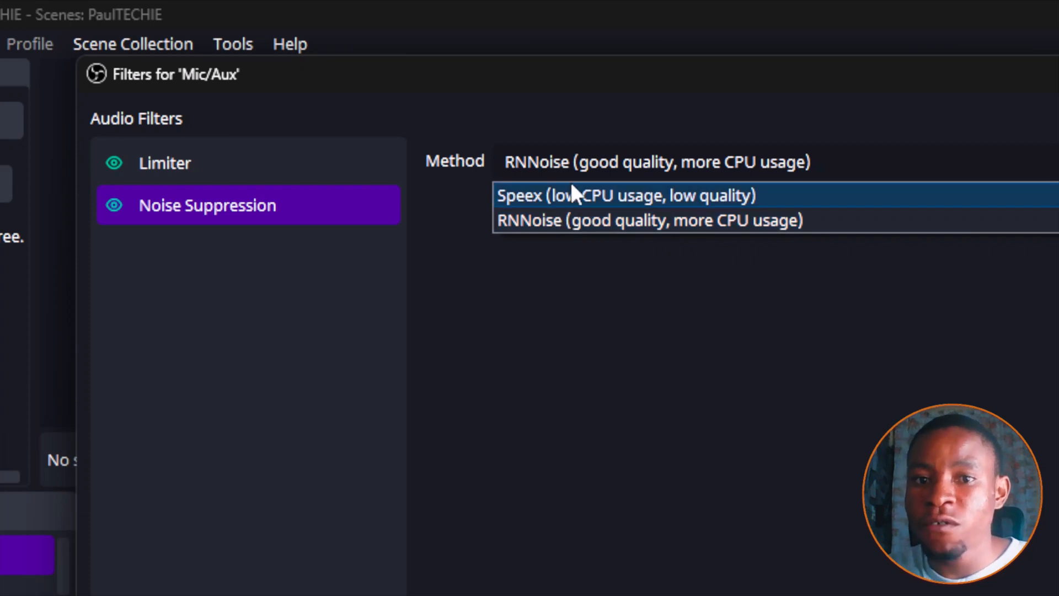
mouse_move(574, 203)
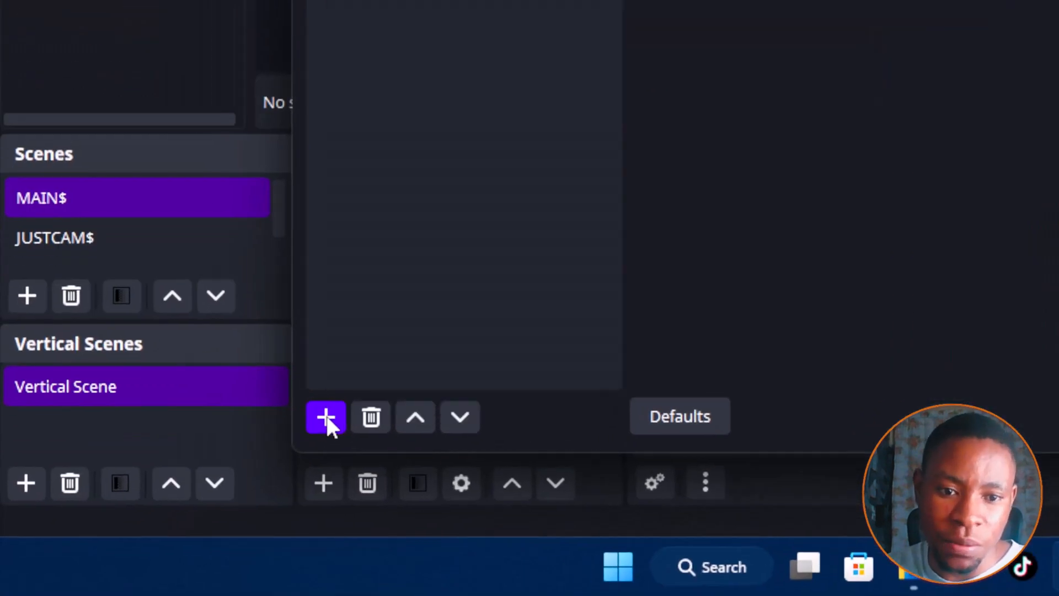
left_click(325, 417)
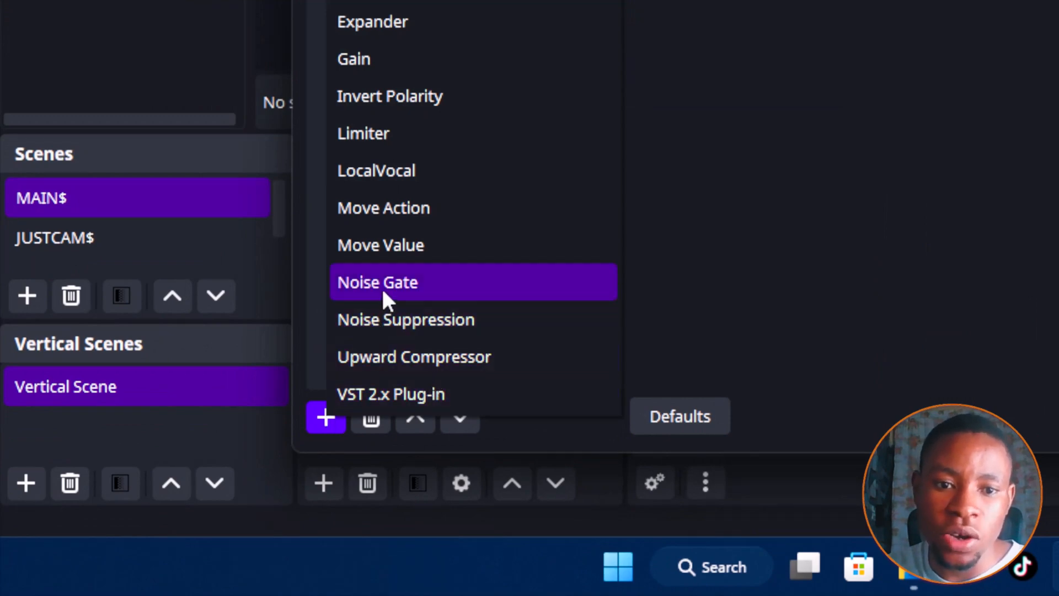
Add a Noise Gate filter with default name, glance at Limiter, then return to Noise Gate.
left_click(377, 281)
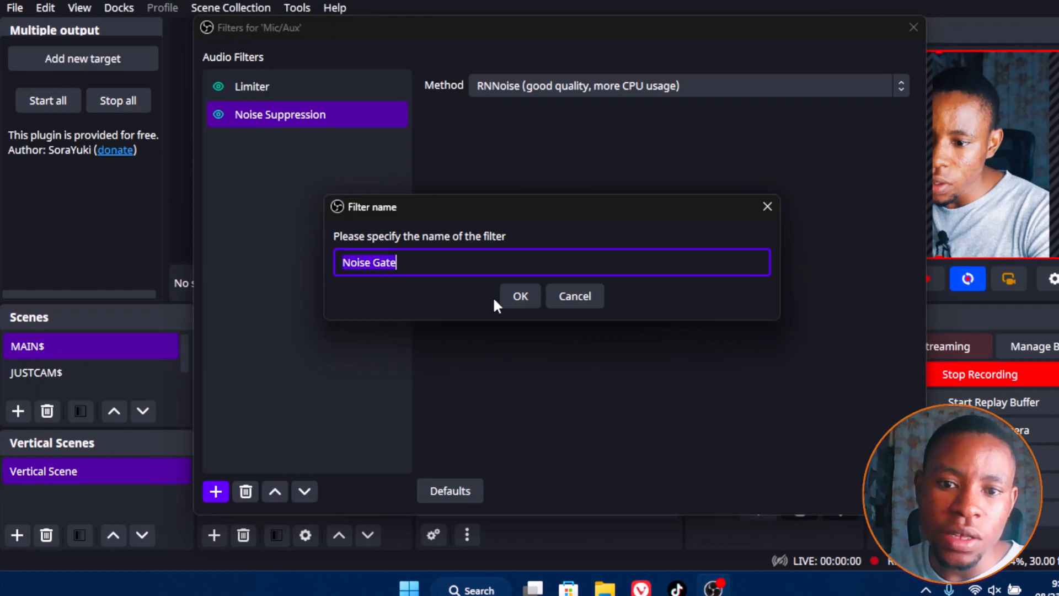
left_click(519, 296)
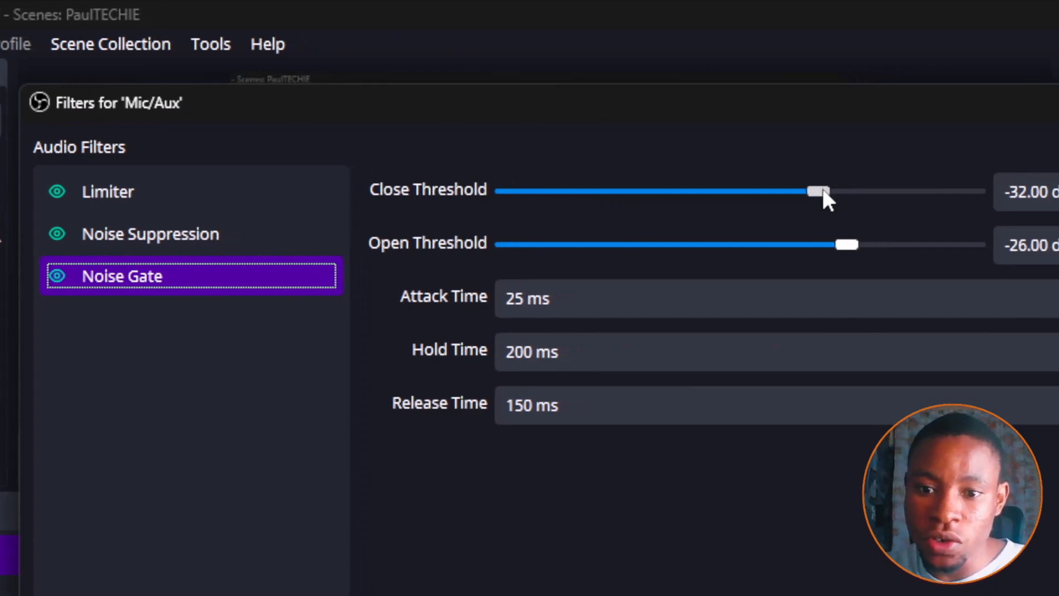
left_click(342, 191)
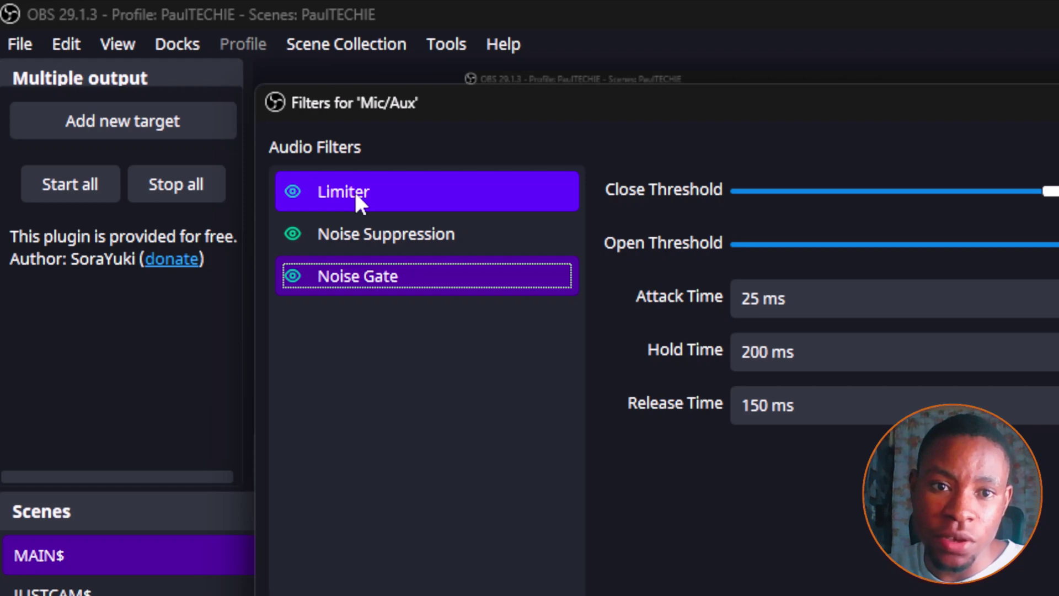
left_click(356, 276)
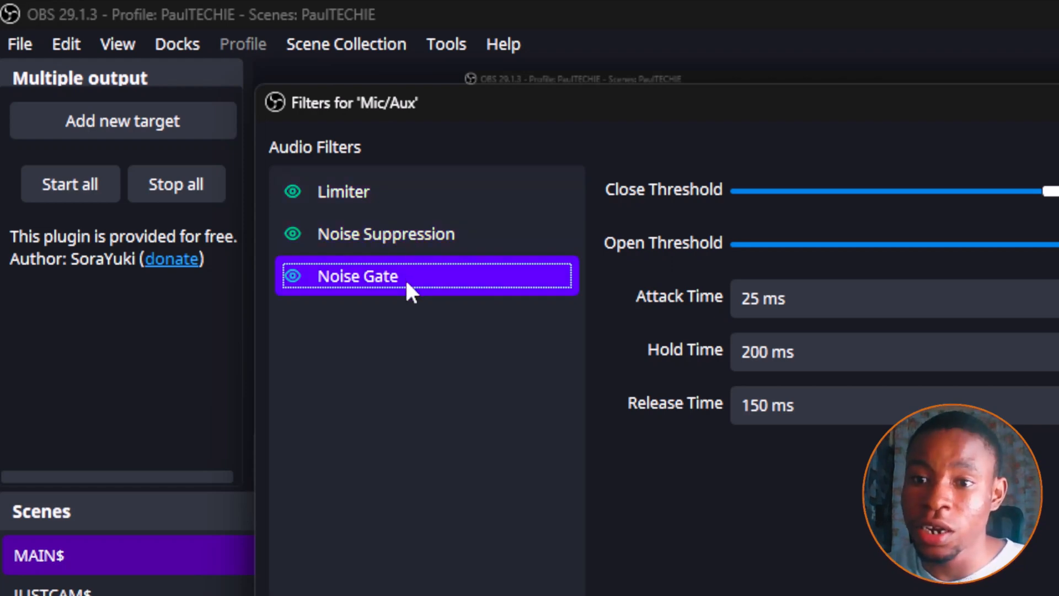
Show the available audio filters list again and scroll up through it.
left_click(291, 446)
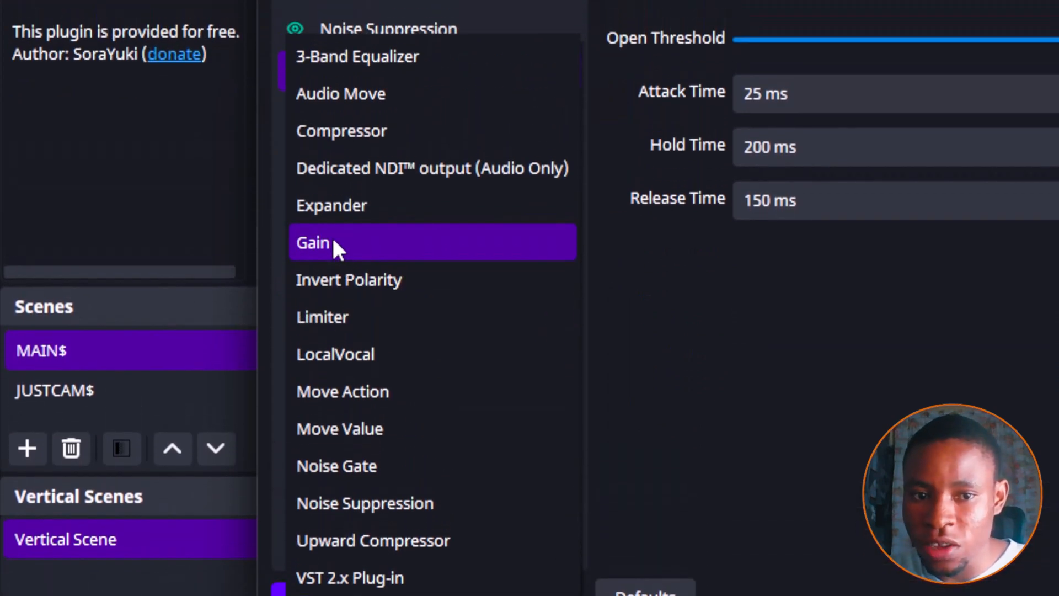
scroll("up", 3)
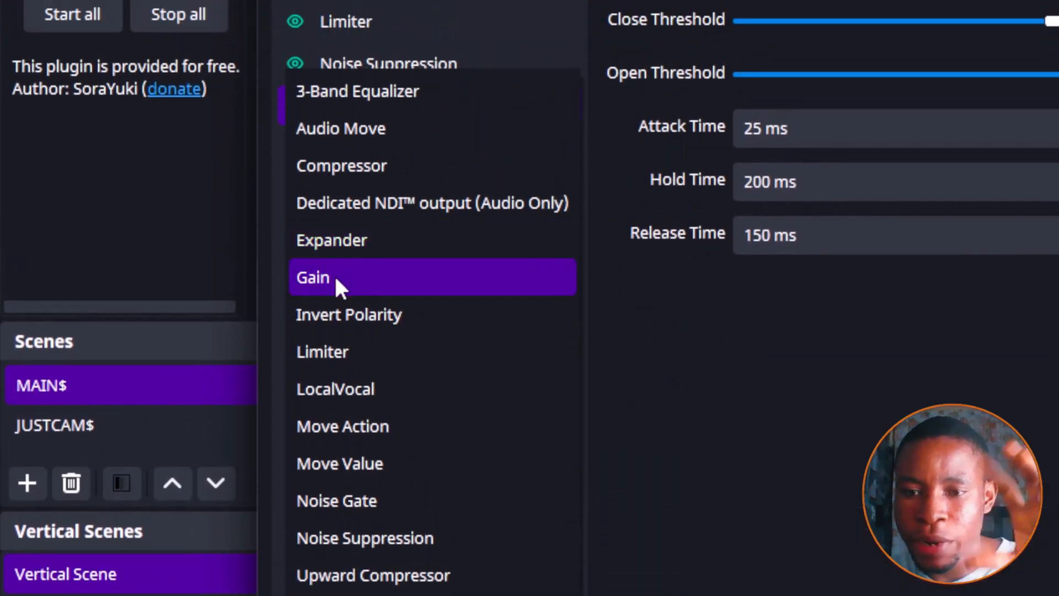